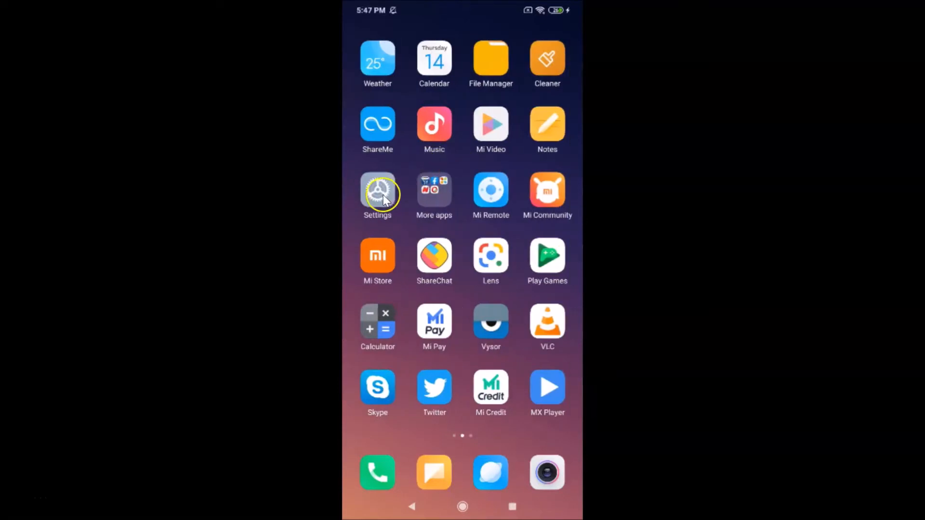
# - Open Settings and go to the About phone page showing model and software versions
pyautogui.click(376, 191)
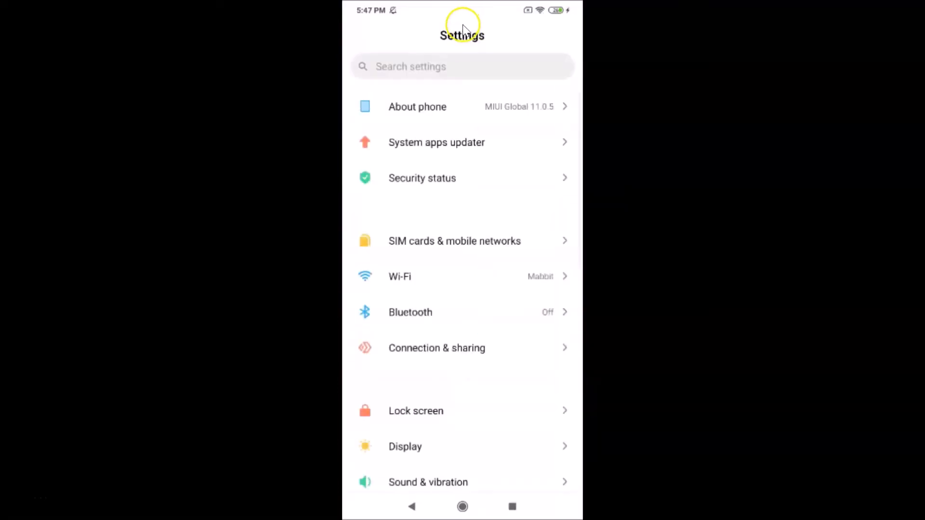
pyautogui.click(417, 107)
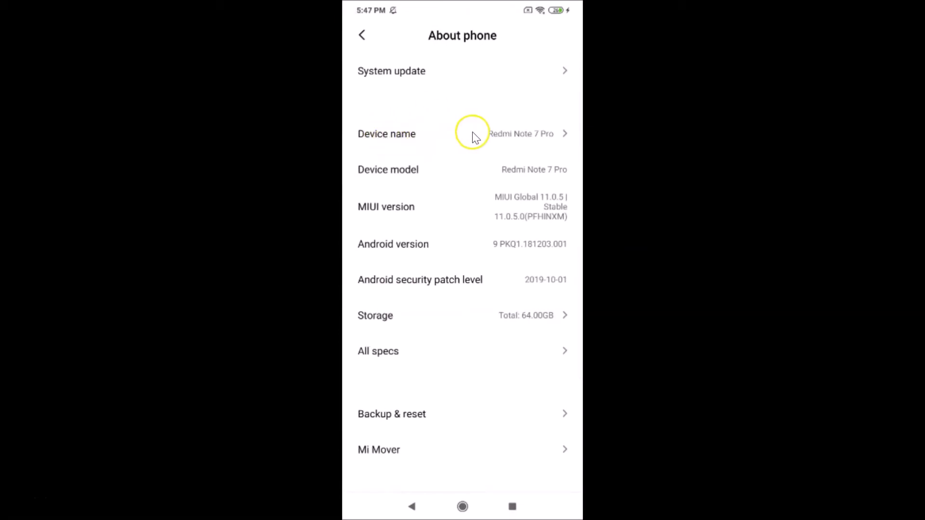
pyautogui.moveTo(529, 150)
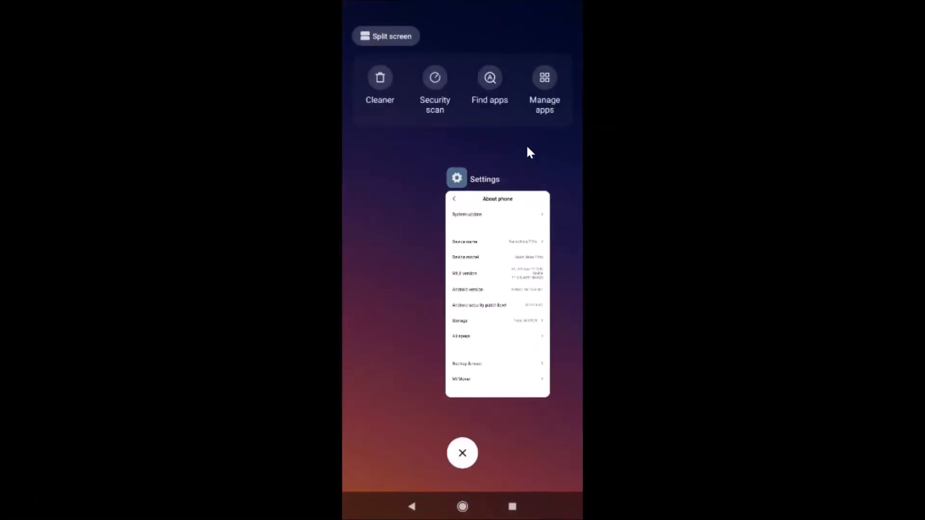
# - Clear the running apps from recents and open the Phone dialer keypad
pyautogui.click(462, 453)
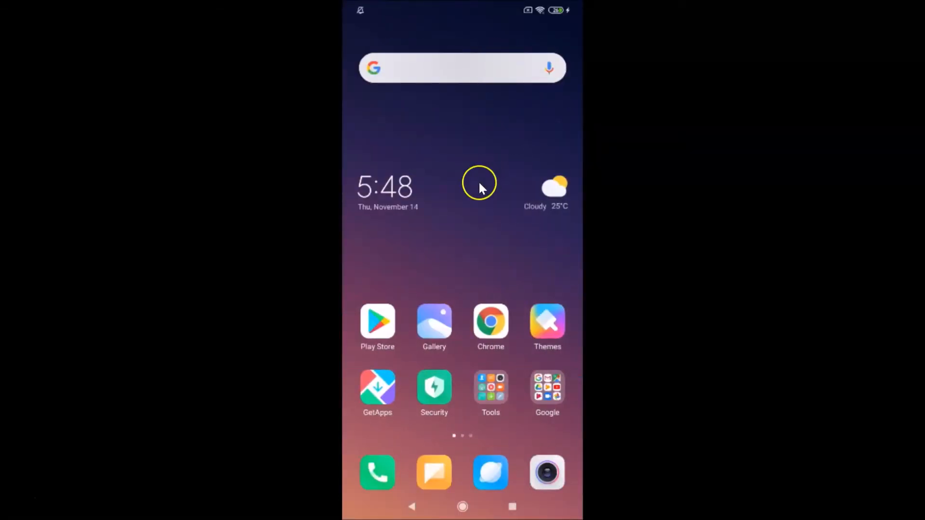
pyautogui.moveTo(500, 211)
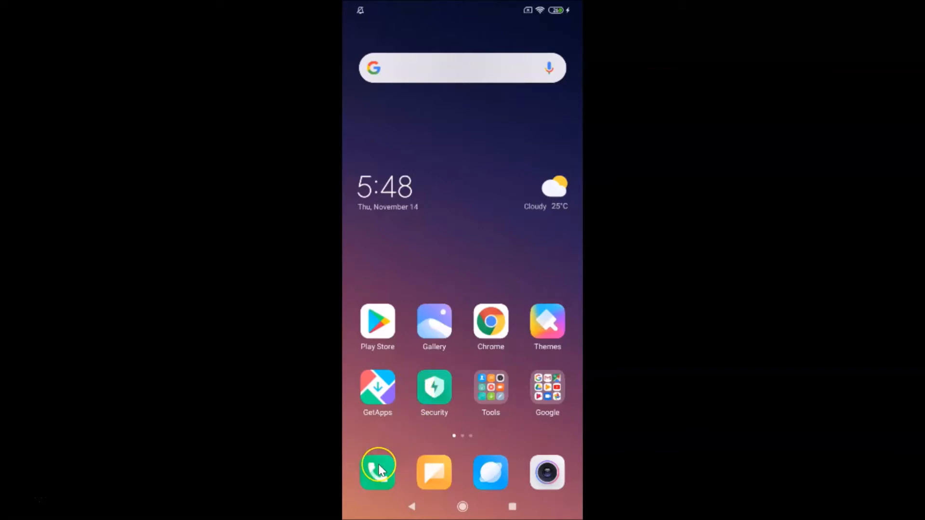
pyautogui.click(377, 472)
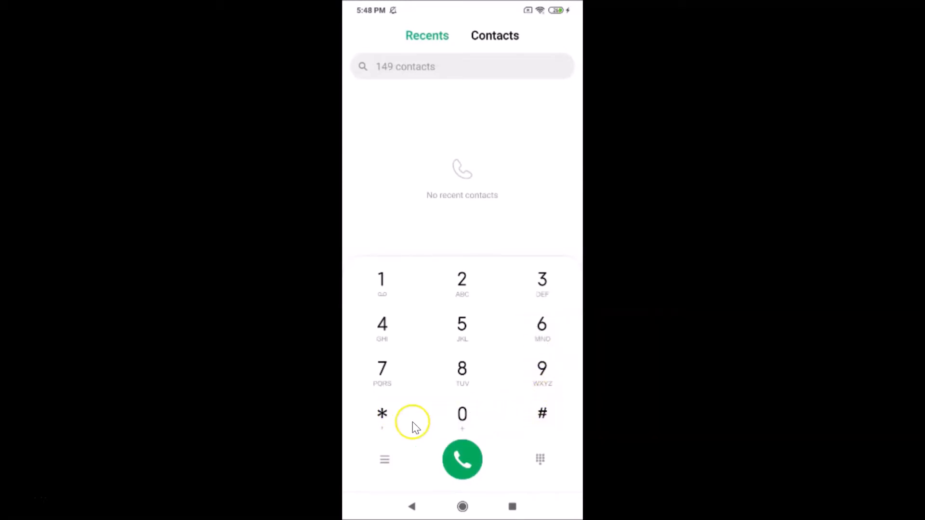
# - Dial the service code *#06# to bring up the IMEI identification dialog
pyautogui.click(382, 413)
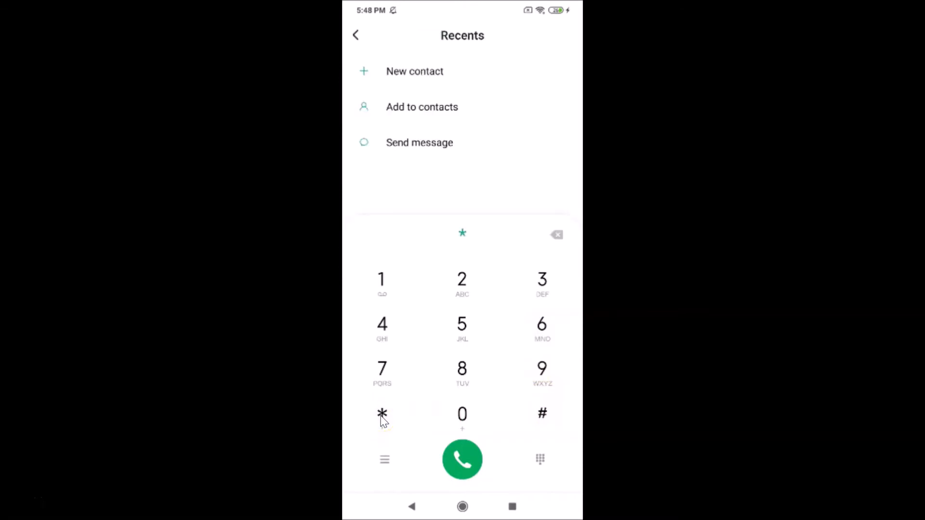
pyautogui.click(541, 413)
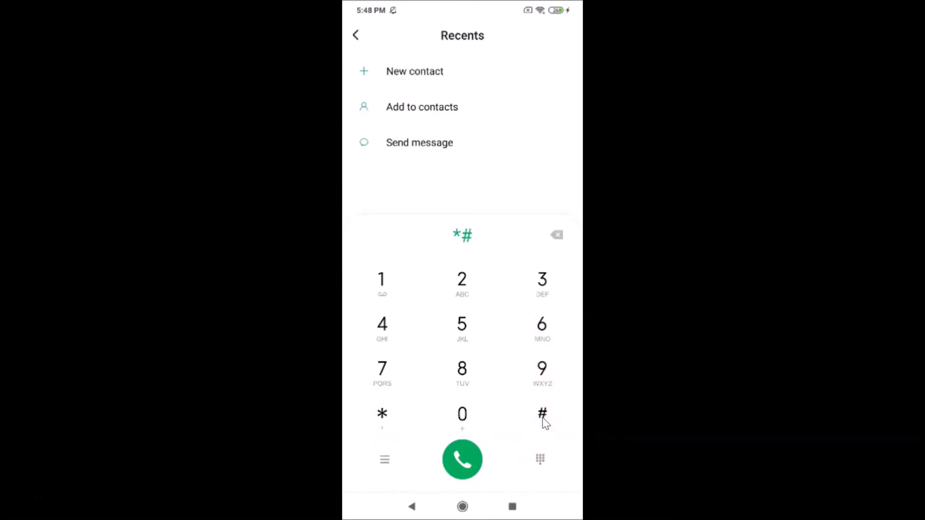
pyautogui.click(461, 414)
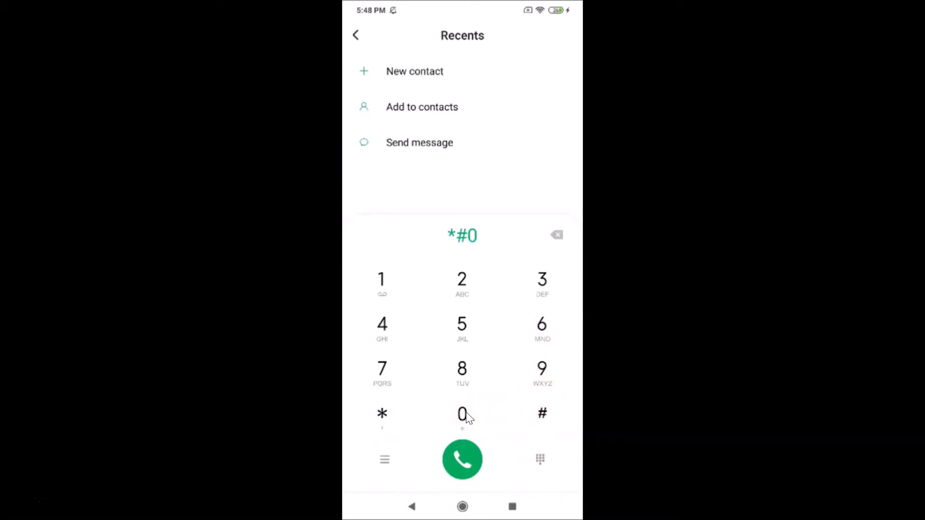
pyautogui.click(542, 325)
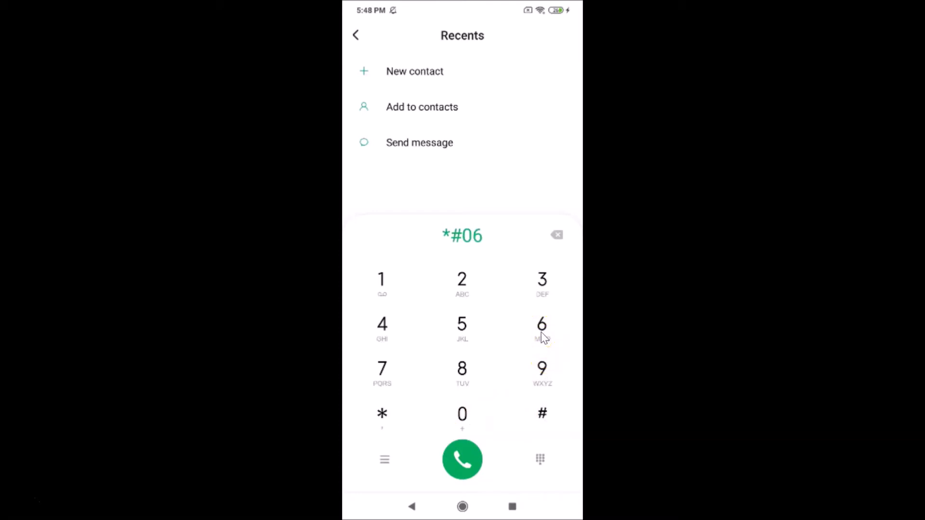
pyautogui.click(461, 459)
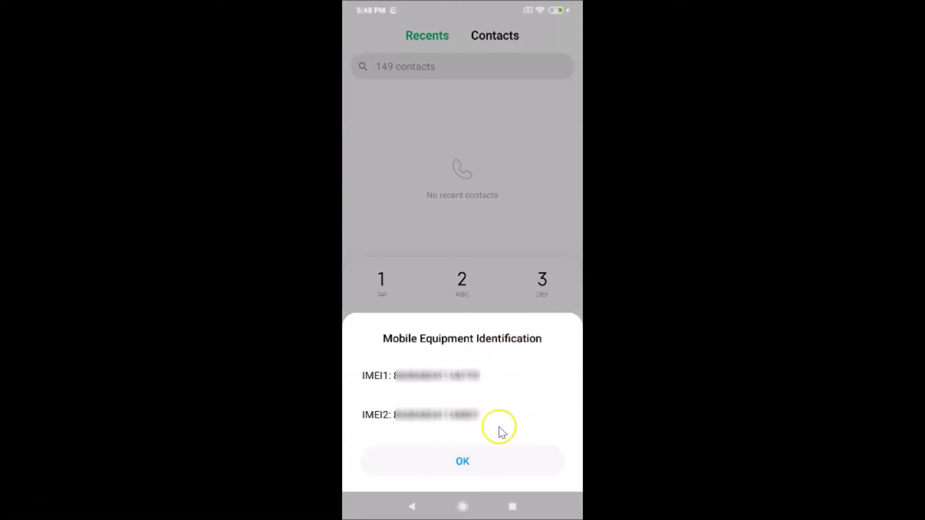
pyautogui.moveTo(428, 346)
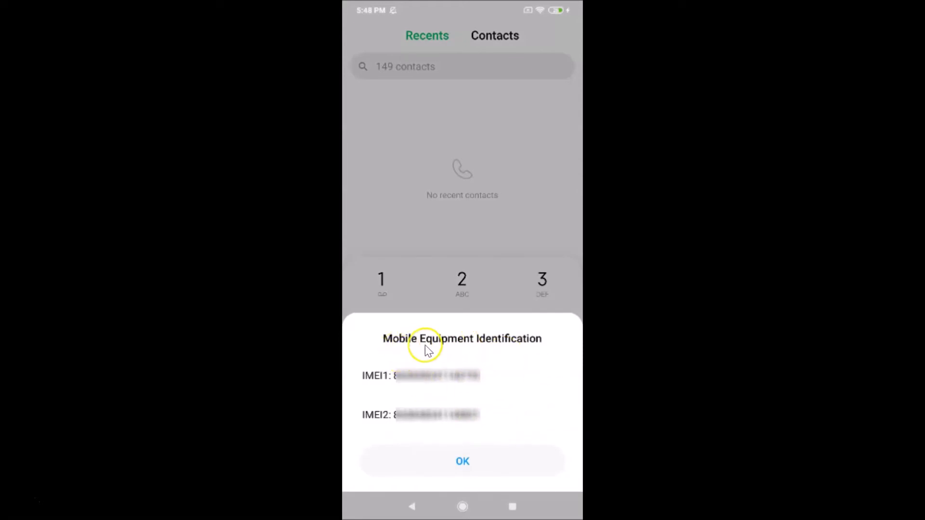
pyautogui.moveTo(501, 344)
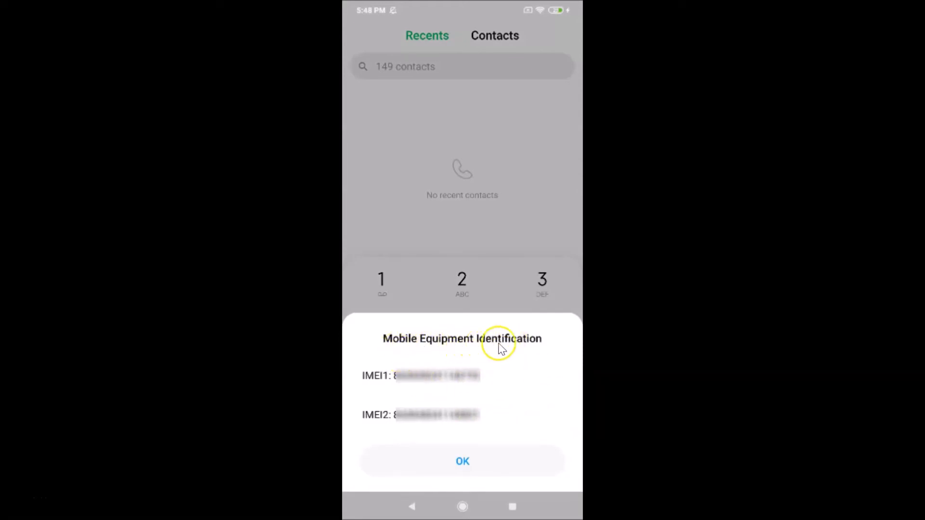
pyautogui.moveTo(428, 387)
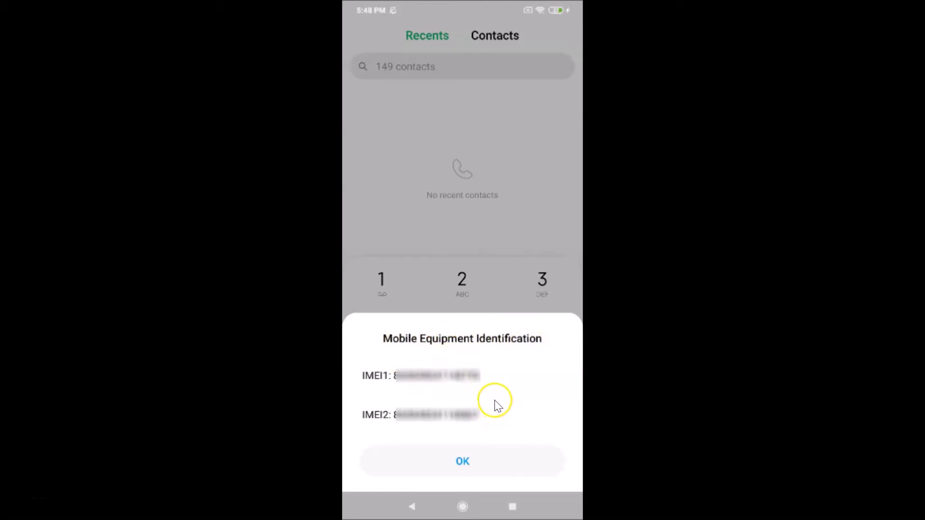
pyautogui.moveTo(373, 410)
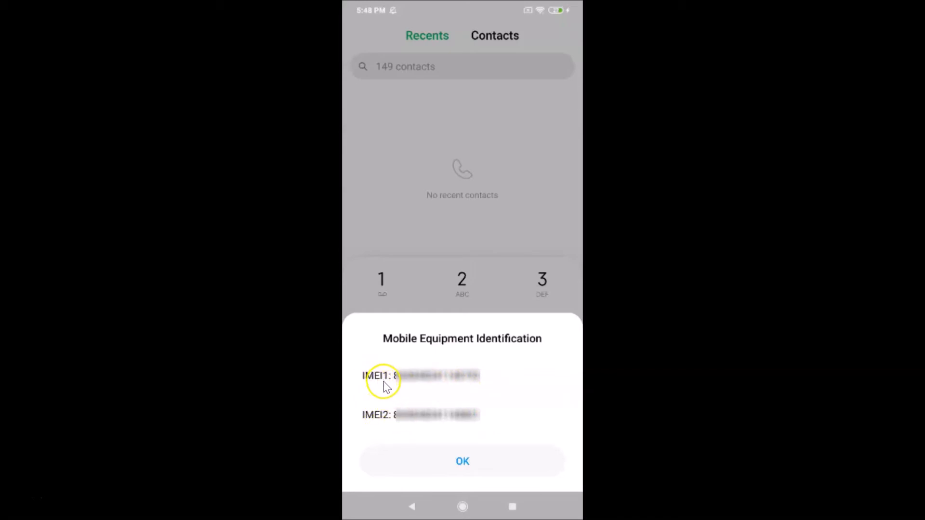
pyautogui.moveTo(506, 417)
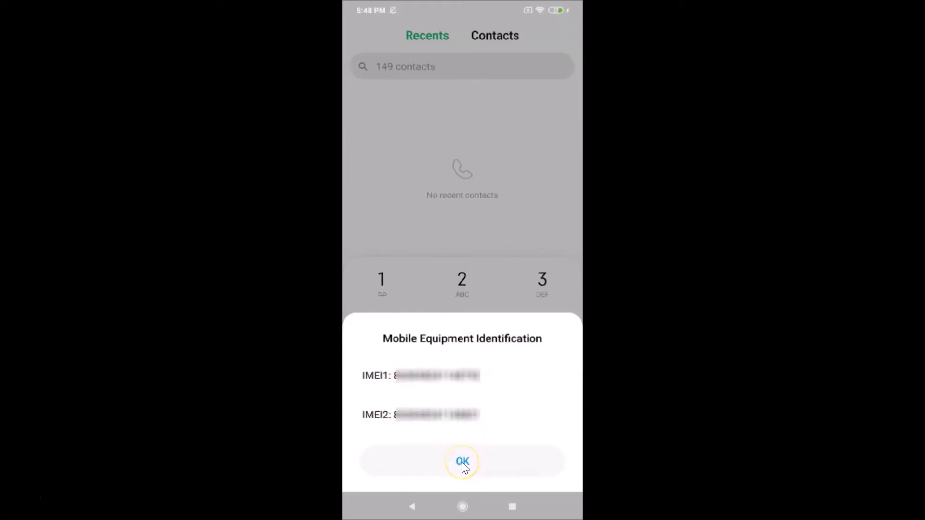
# - Dismiss the Mobile Equipment Identification dialog after reading IMEI1 and IMEI2
pyautogui.click(462, 462)
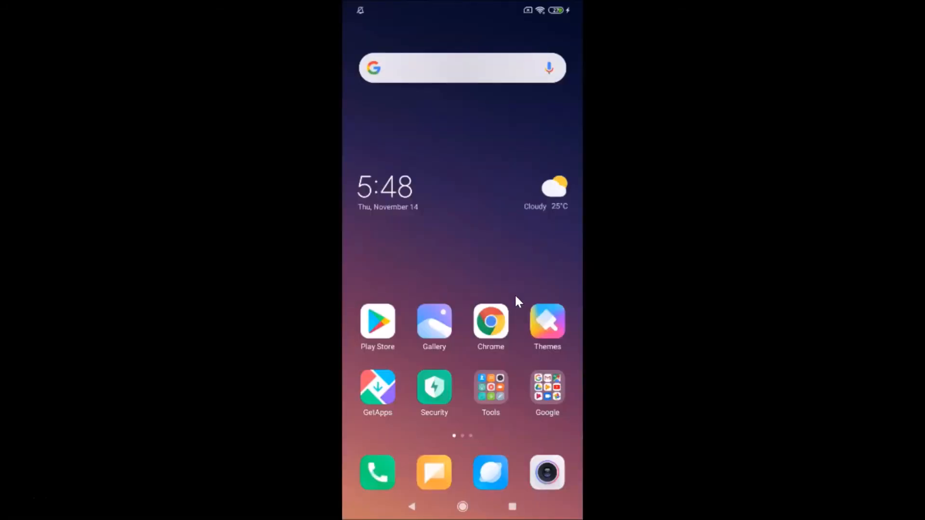
pyautogui.moveTo(478, 272)
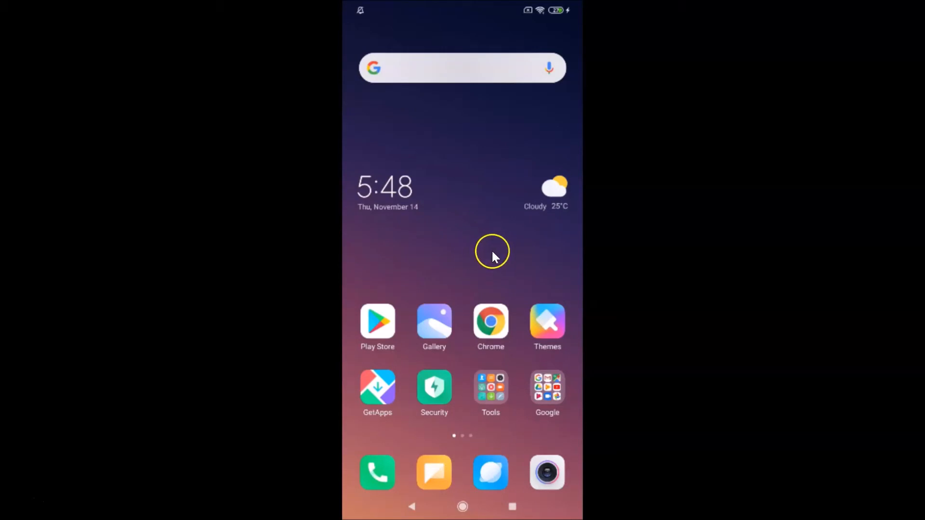
# - Swipe to the second home screen page holding the Settings icon
pyautogui.hscroll(-3)
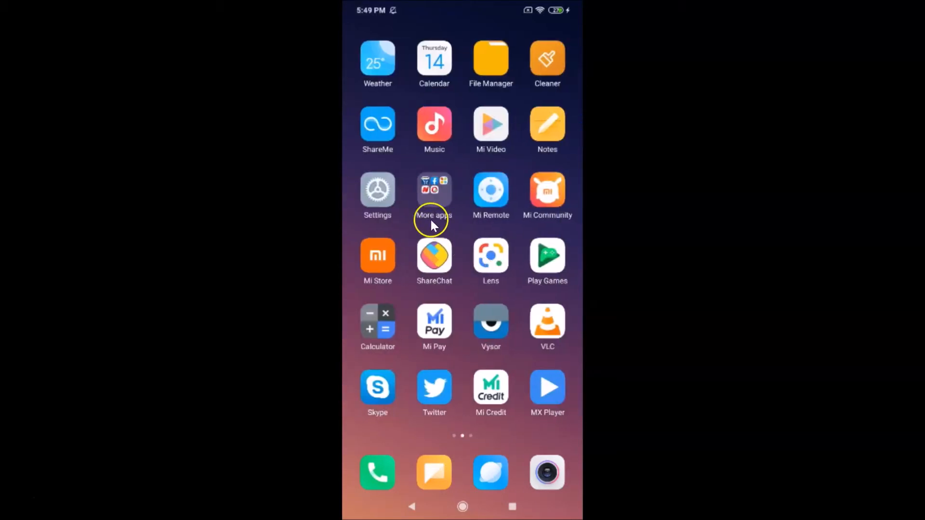
# - Open Settings > About phone > All specs and scroll down to the Status entry
pyautogui.click(377, 190)
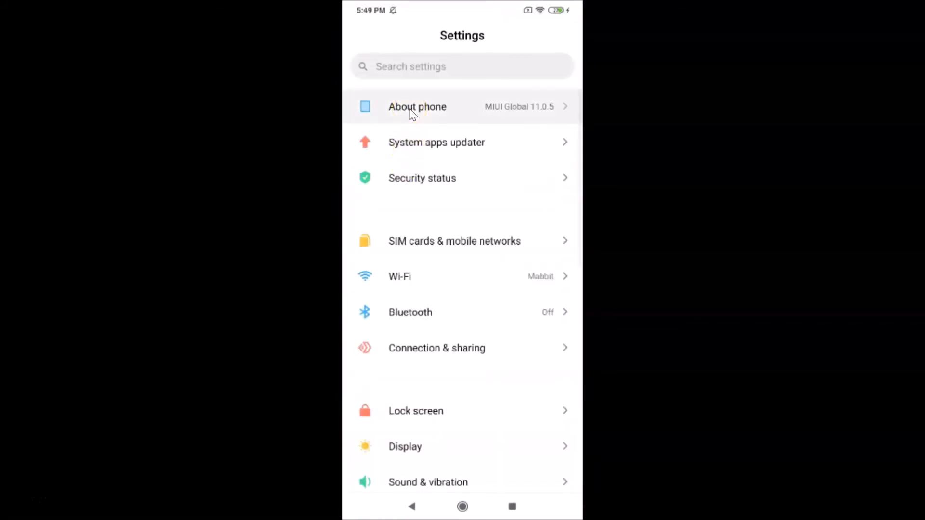
pyautogui.click(417, 107)
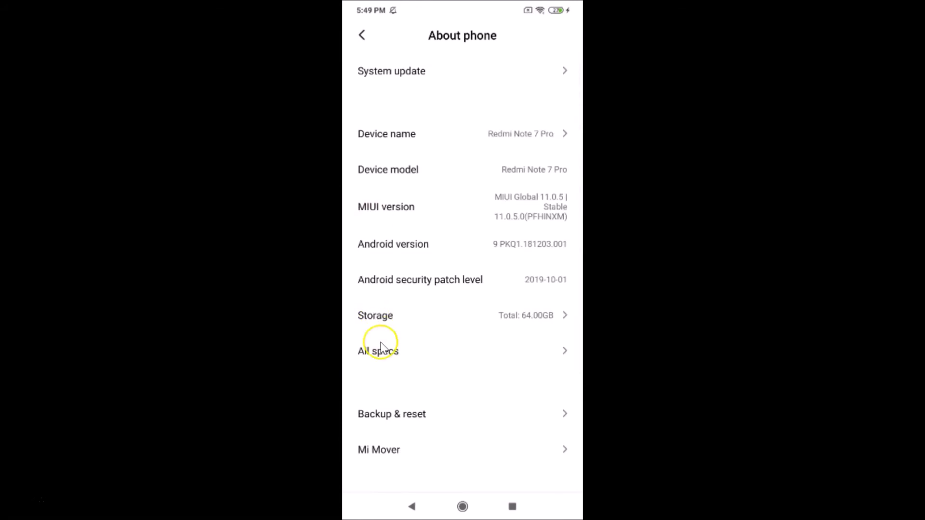
pyautogui.click(377, 350)
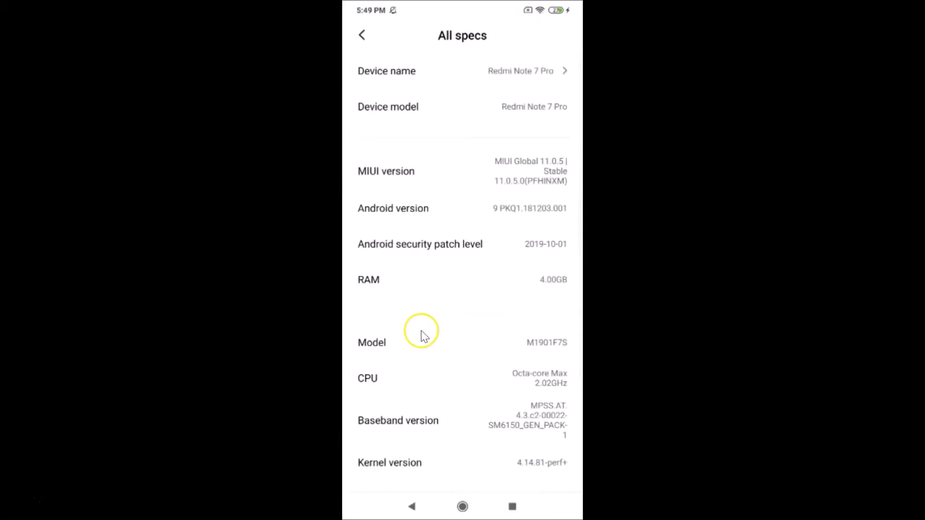
pyautogui.scroll(-3)
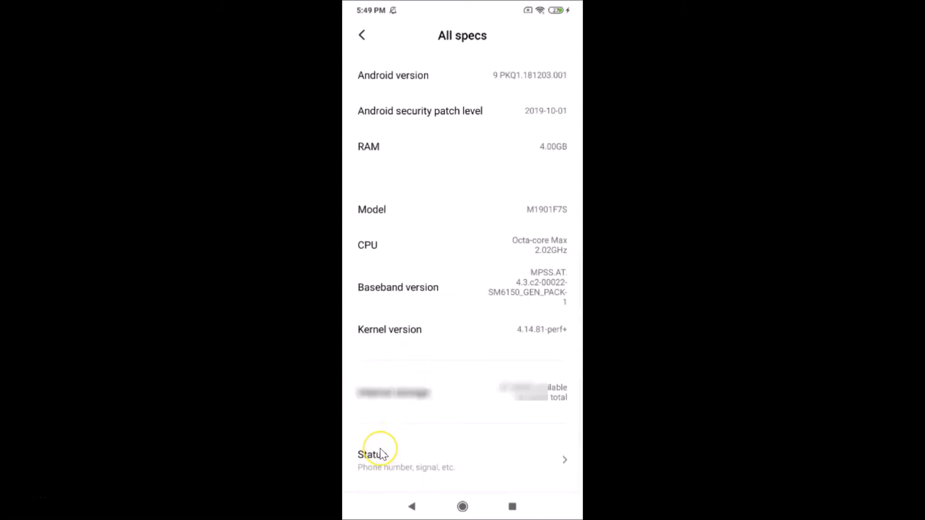
# - Open the Status page listing IMEI for sim slots 1 and 2, then return home
pyautogui.click(372, 453)
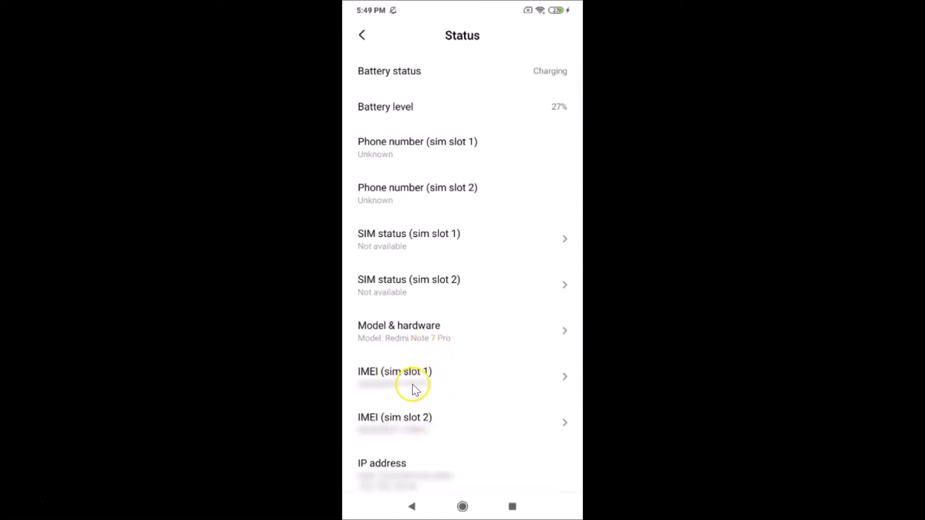
pyautogui.moveTo(433, 374)
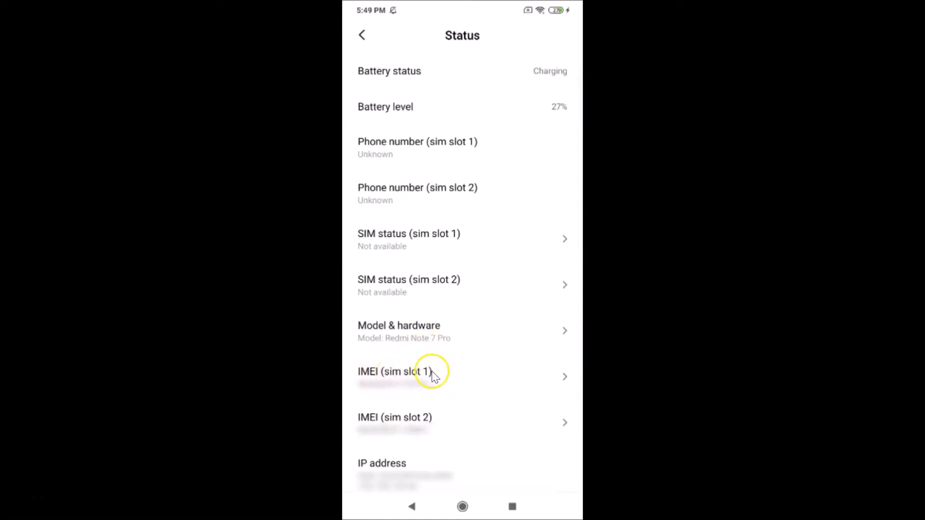
pyautogui.moveTo(388, 425)
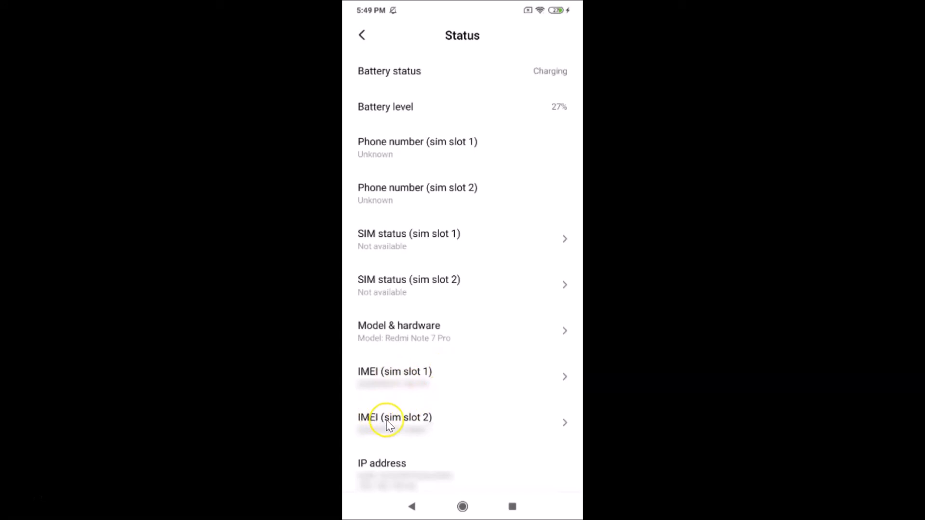
pyautogui.moveTo(420, 394)
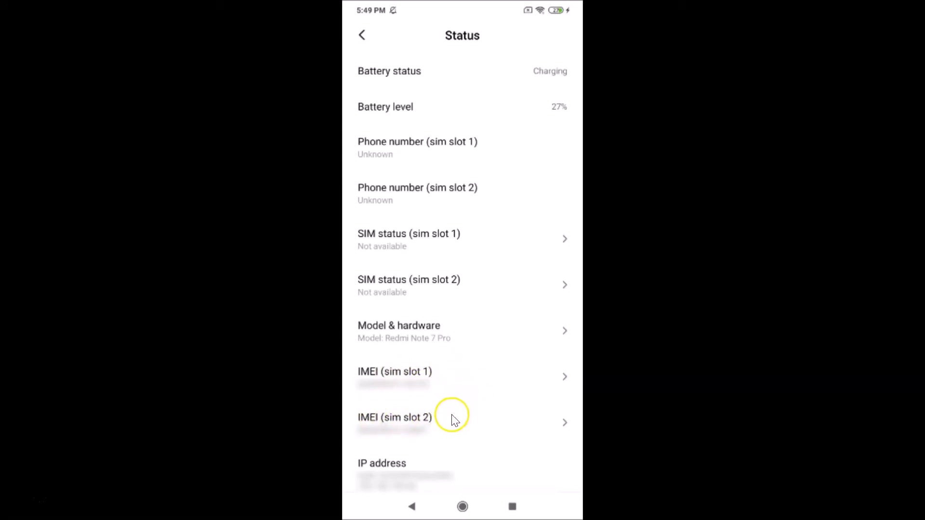
pyautogui.moveTo(453, 430)
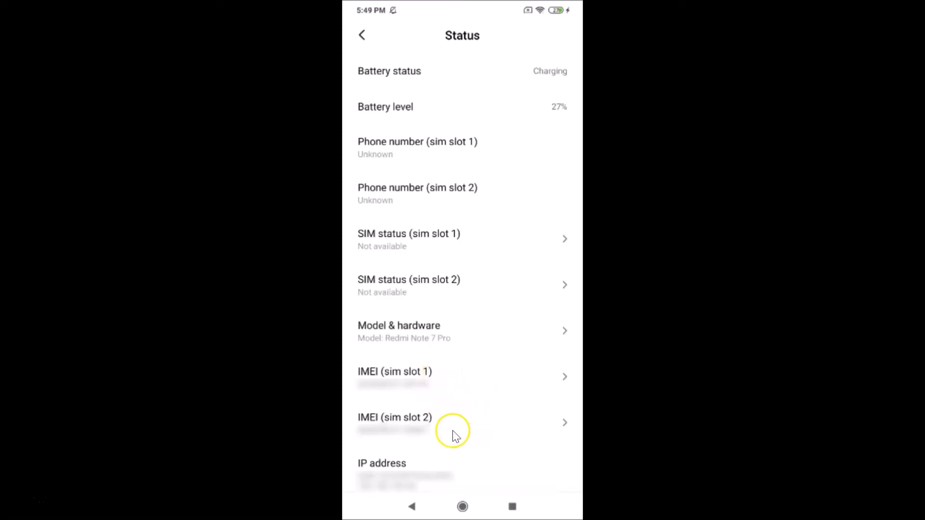
pyautogui.moveTo(490, 380)
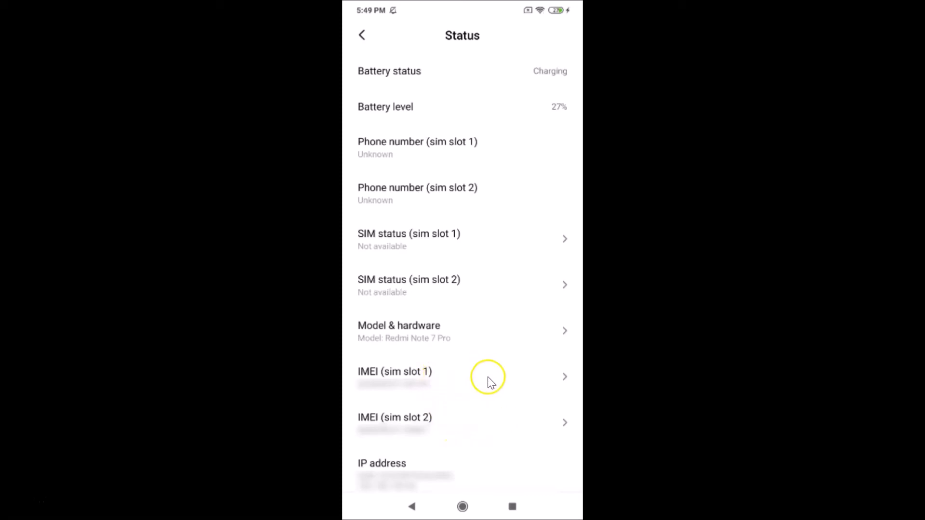
pyautogui.moveTo(484, 396)
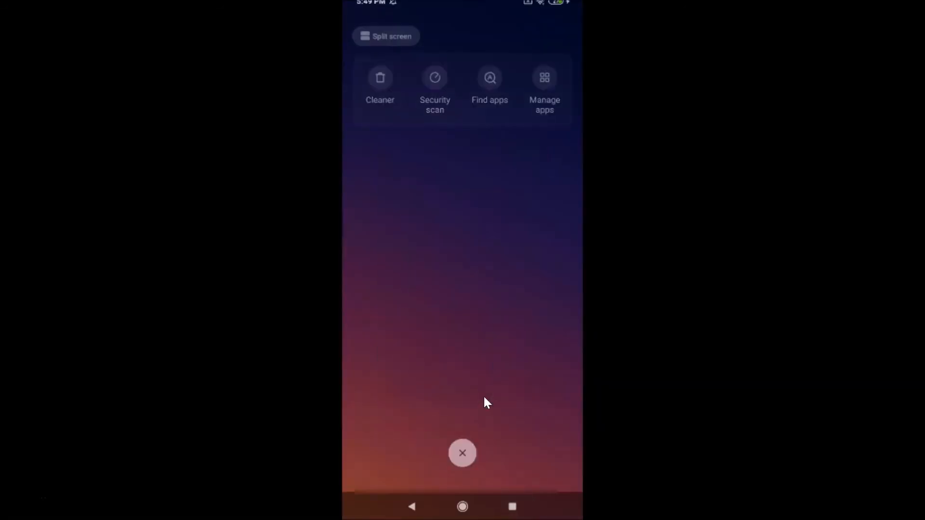
pyautogui.click(463, 453)
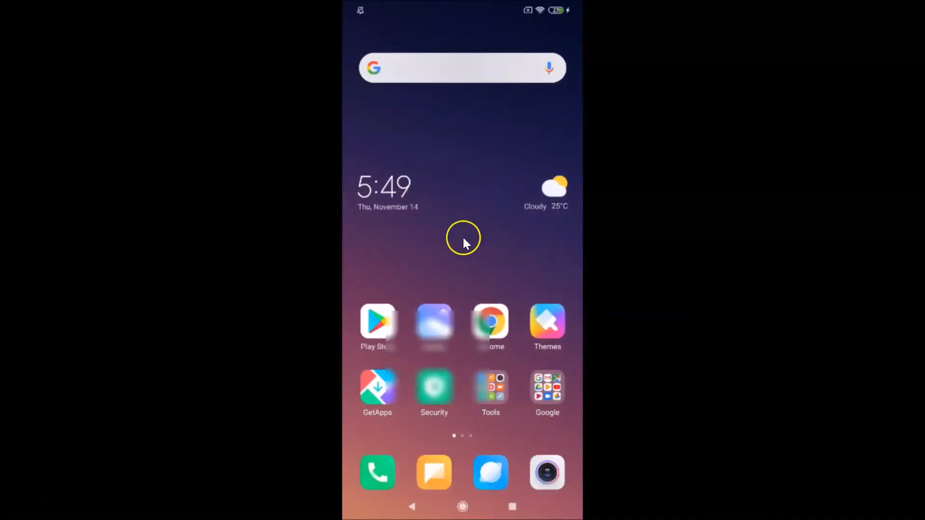